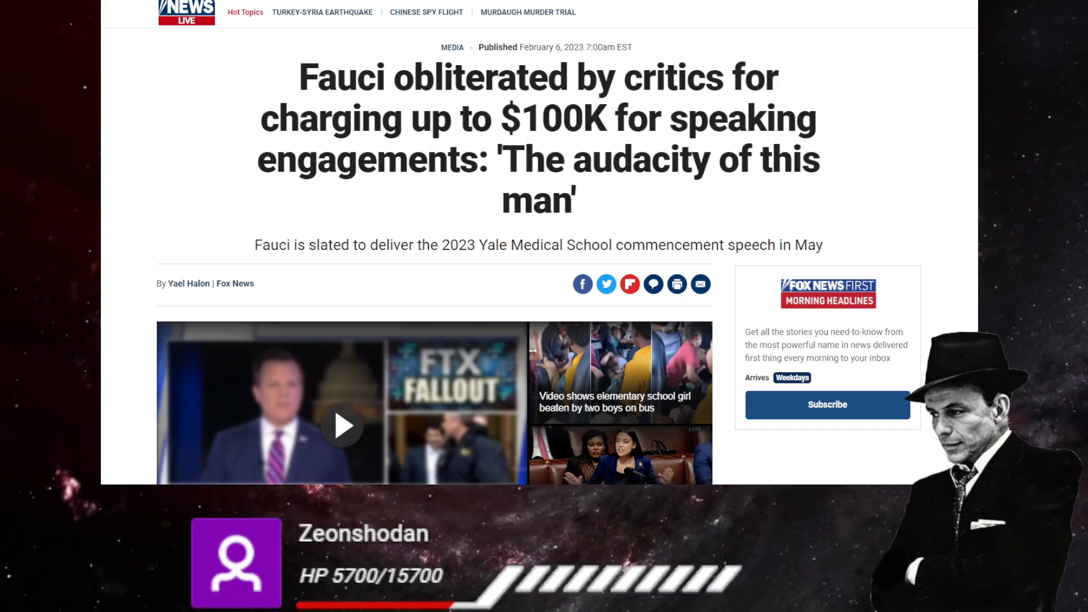
scroll(down, 3)
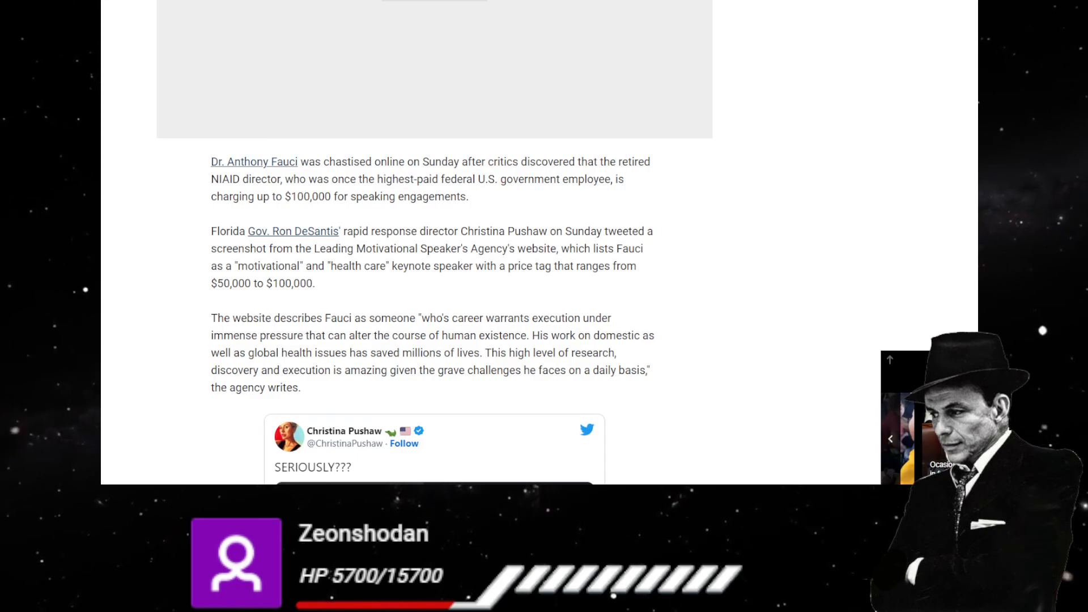
scroll(down, 3)
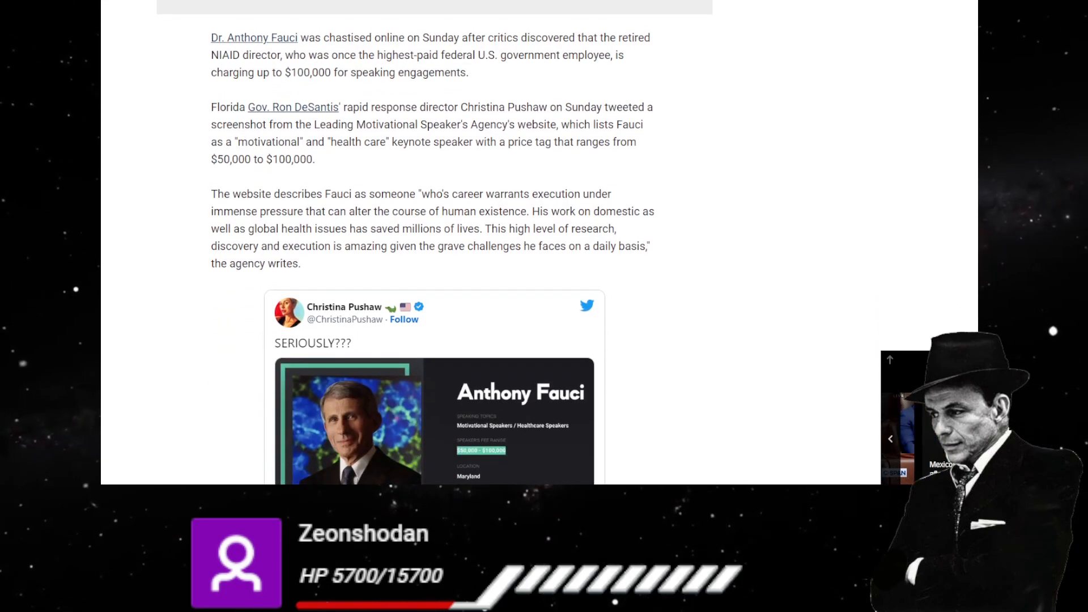
scroll(down, 3)
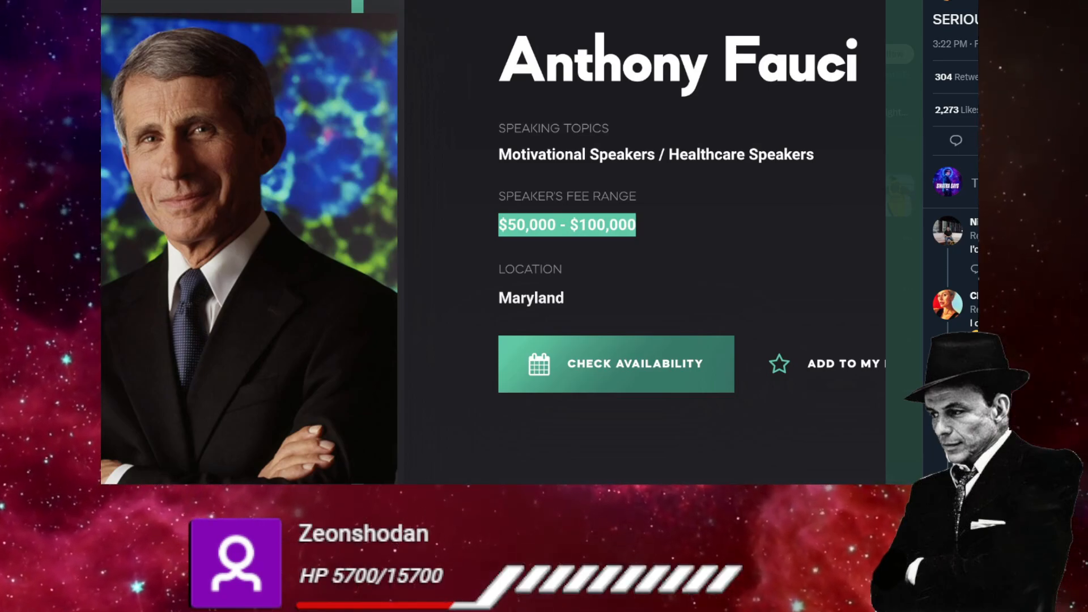
scroll(down, 3)
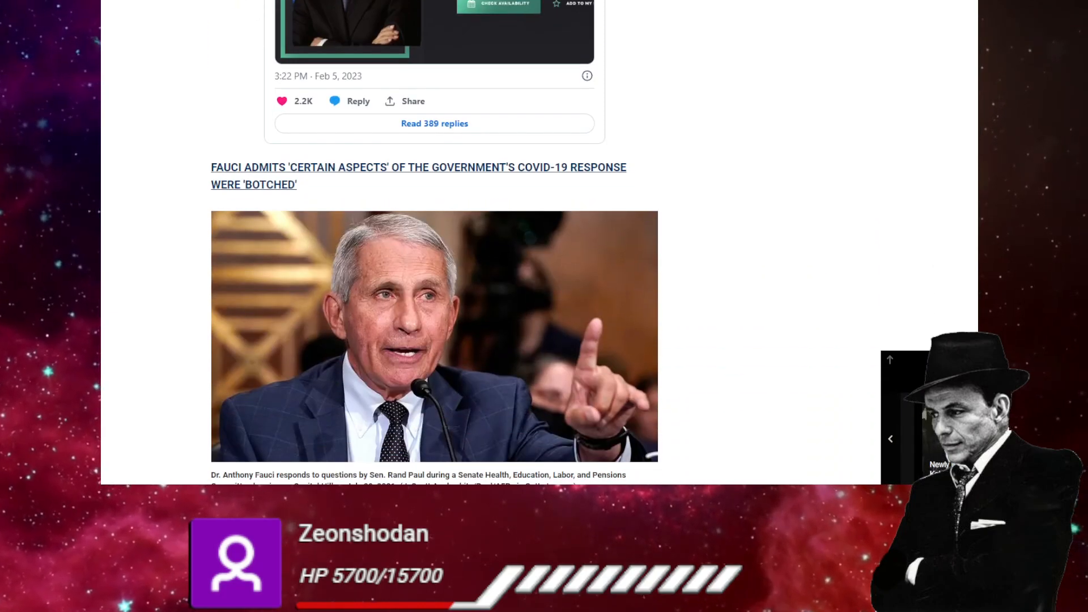
scroll(down, 3)
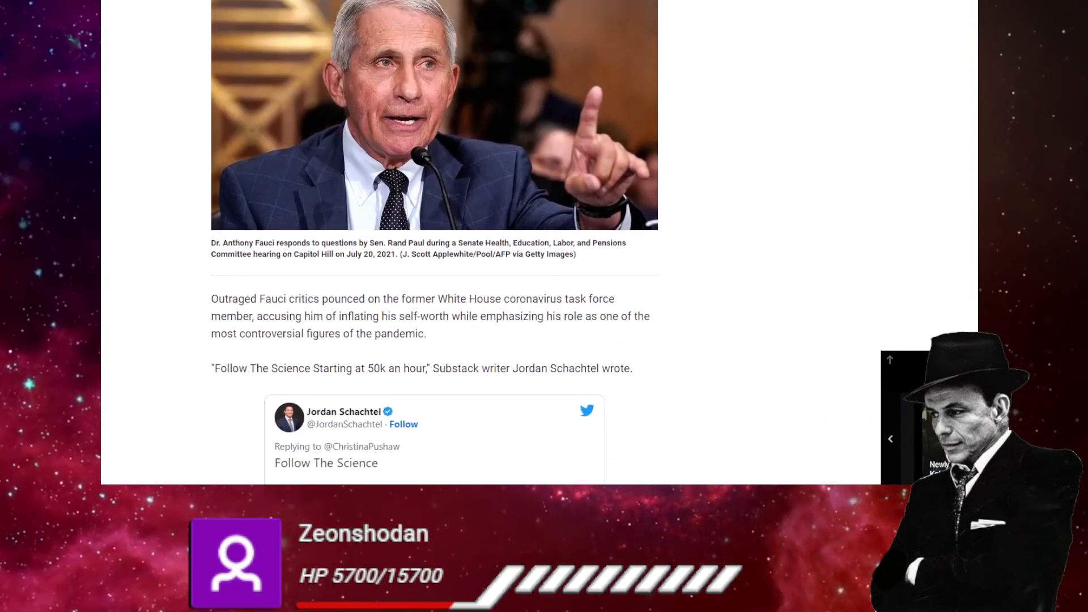
scroll(down, 3)
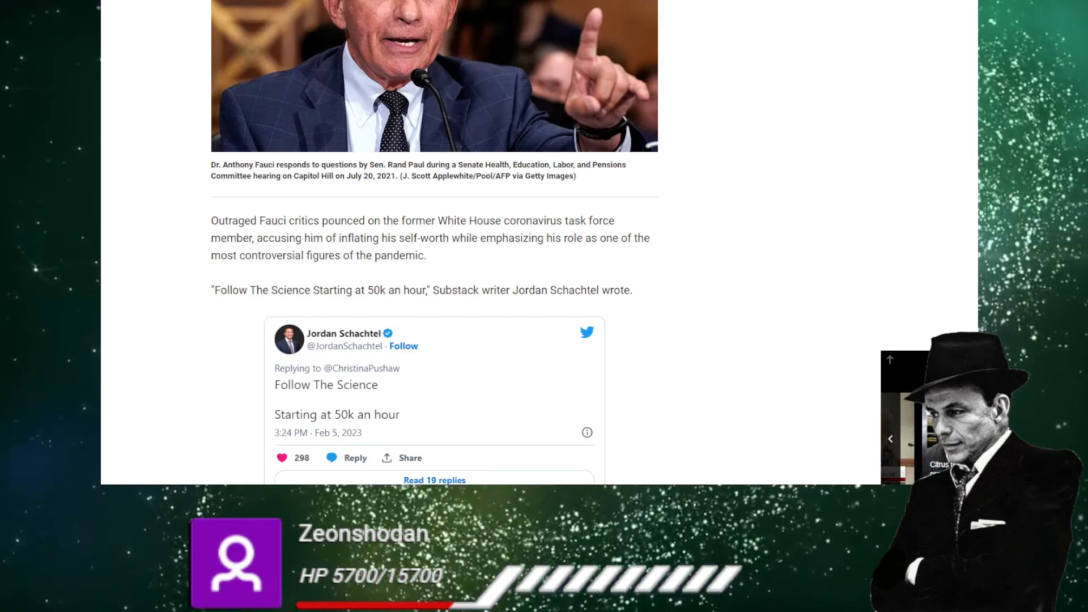
scroll(down, 3)
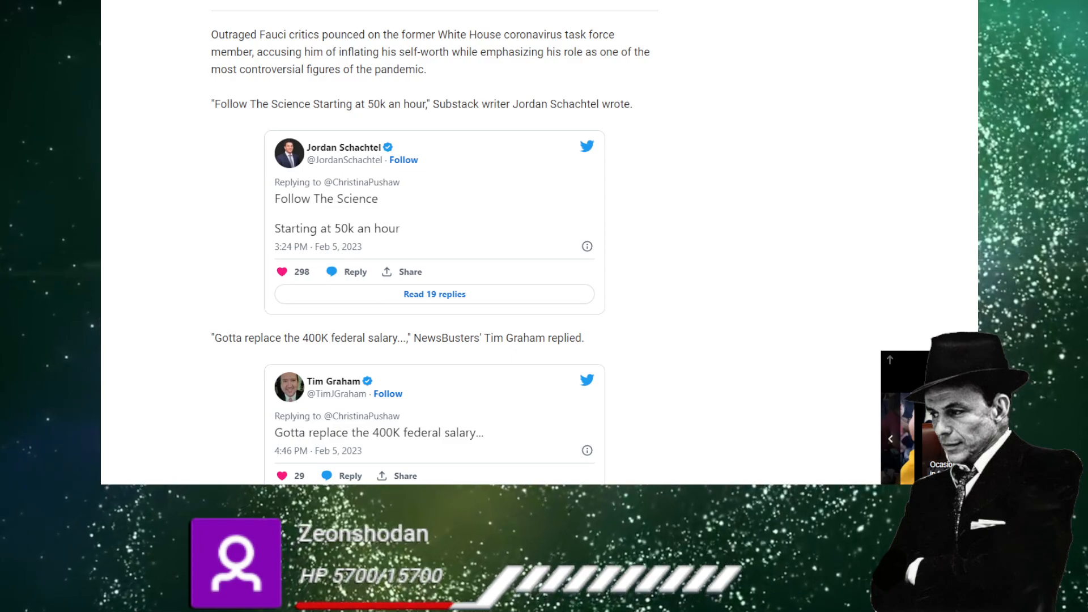
scroll(down, 3)
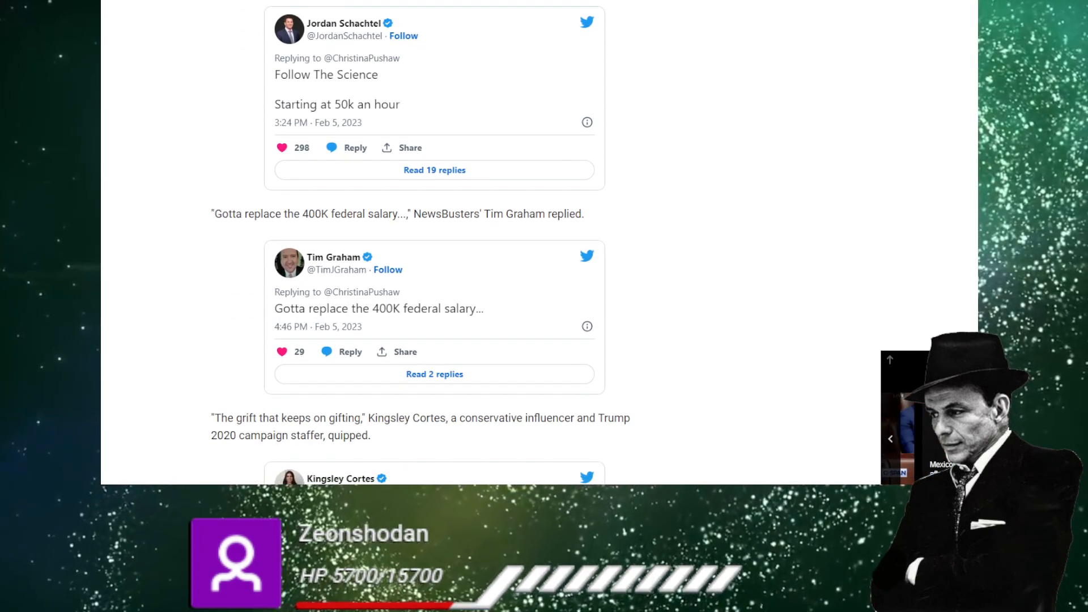
scroll(down, 3)
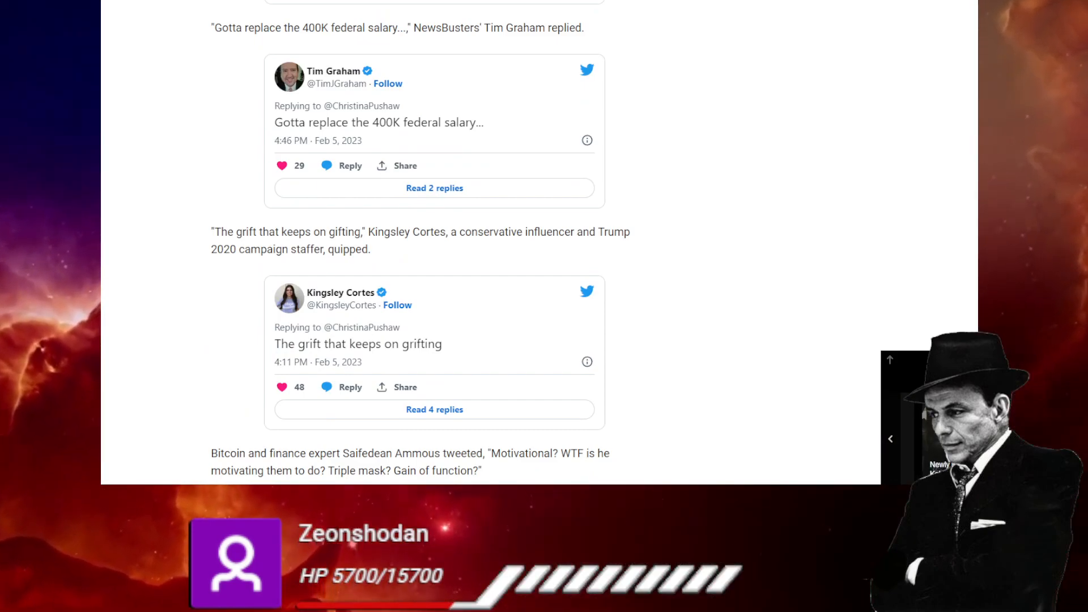
scroll(down, 3)
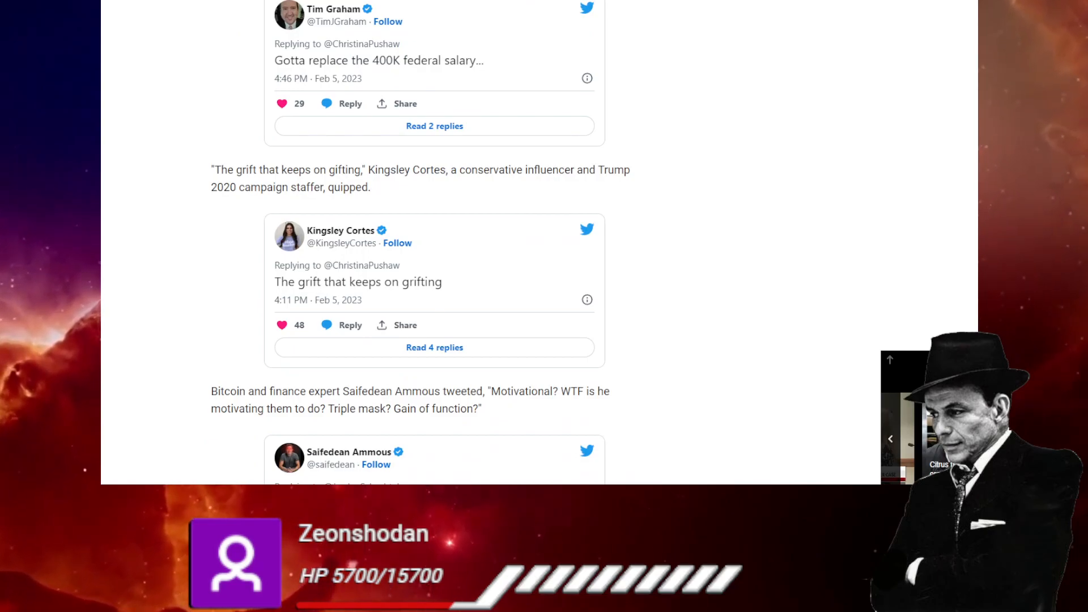
scroll(down, 3)
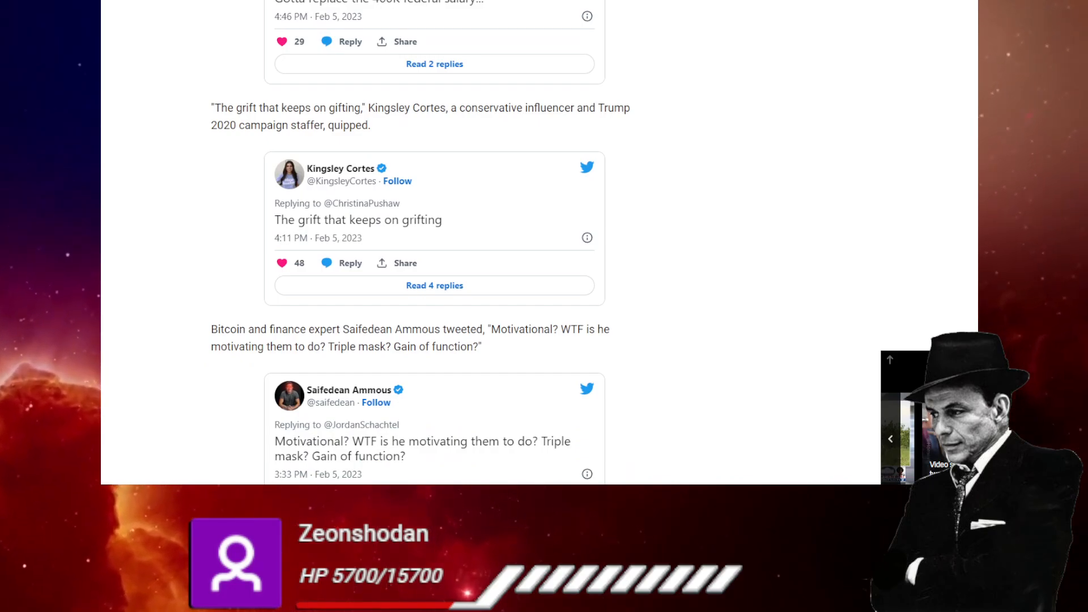
scroll(down, 3)
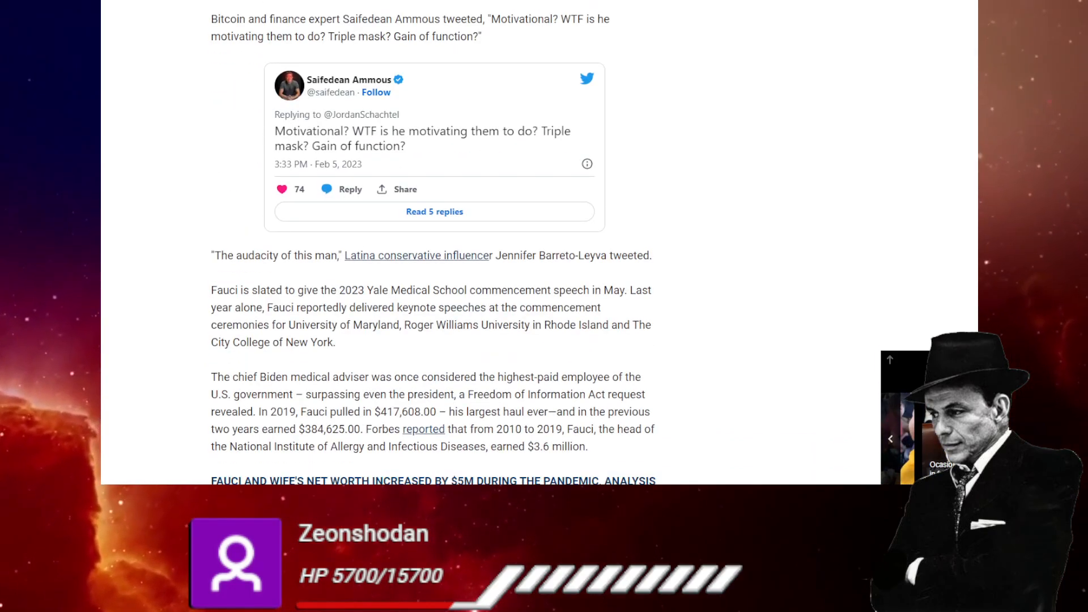
scroll(down, 3)
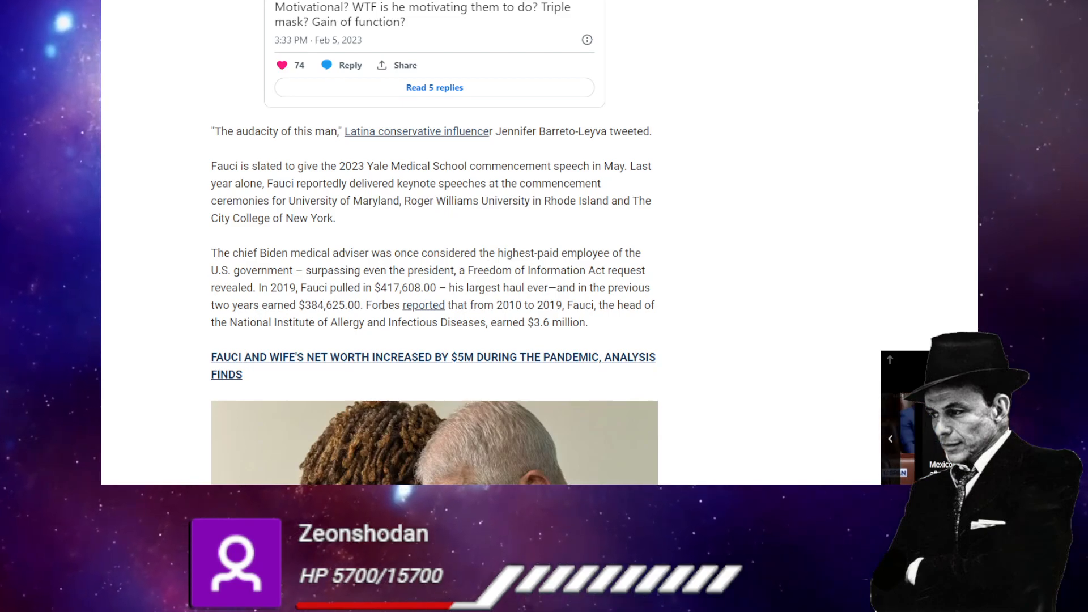
scroll(down, 3)
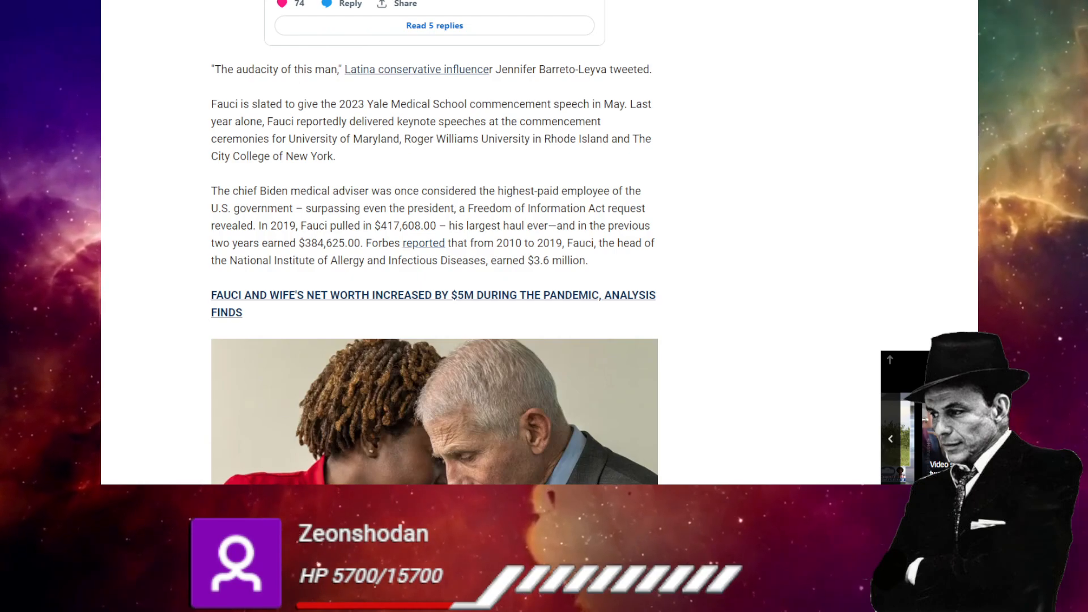
scroll(down, 3)
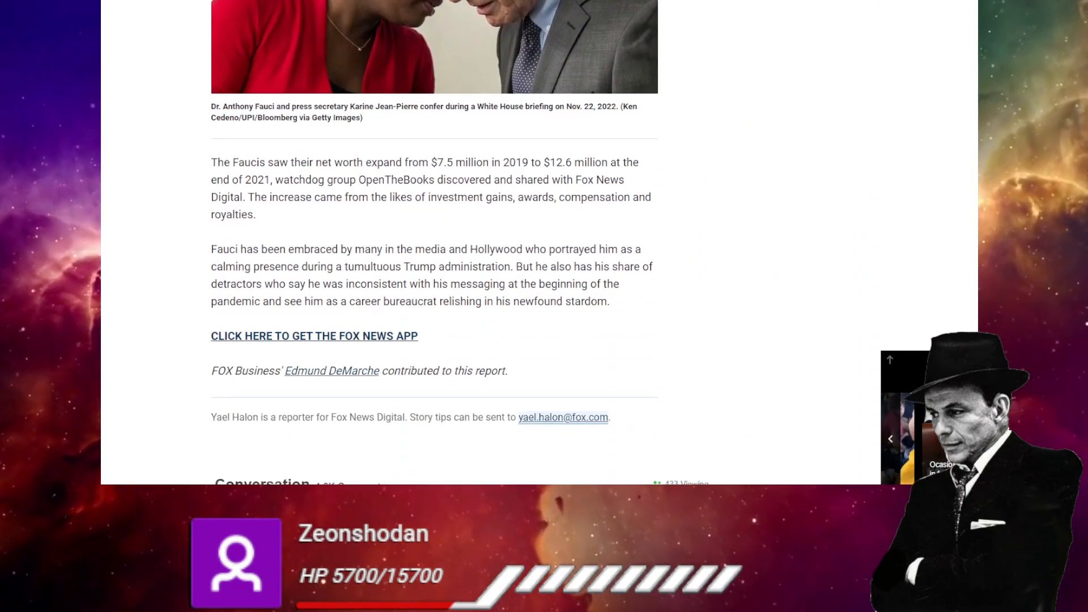
scroll(down, 3)
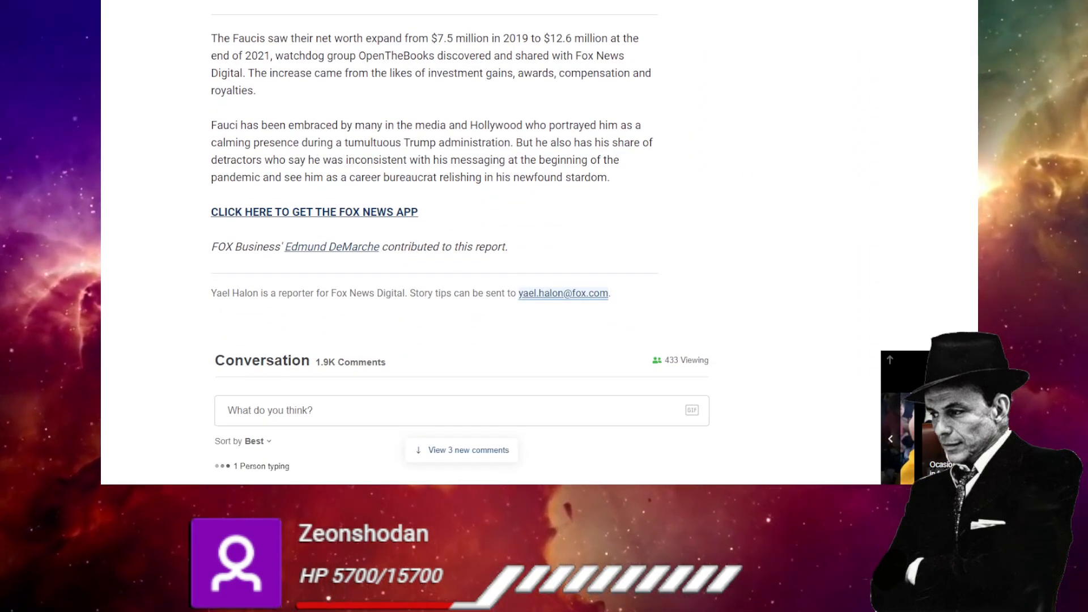